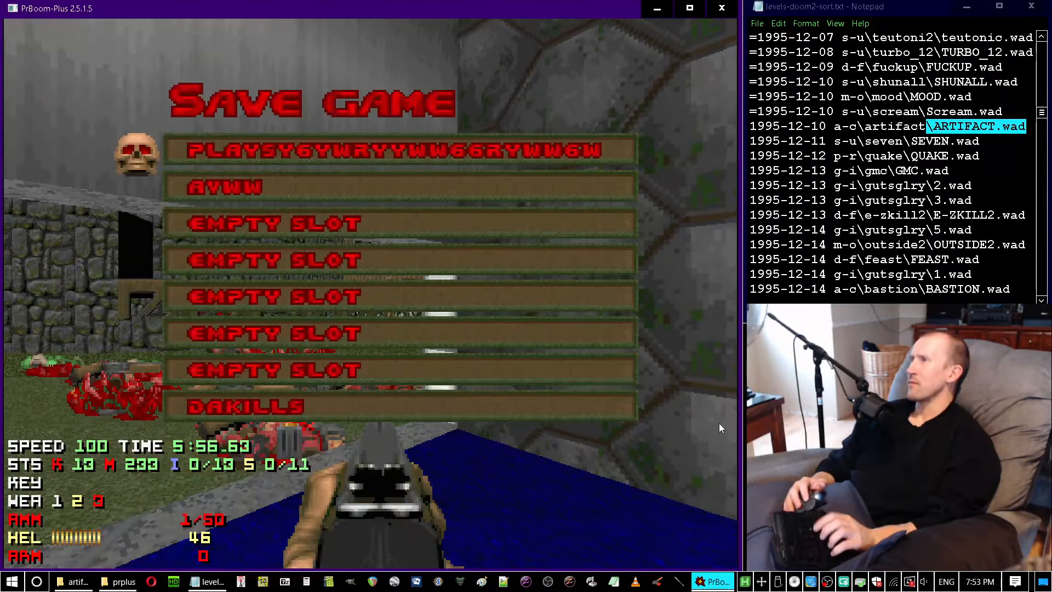
Step: Leave the Save Game menu and resume play, picking up the ammo clip in the fight
key(escape)
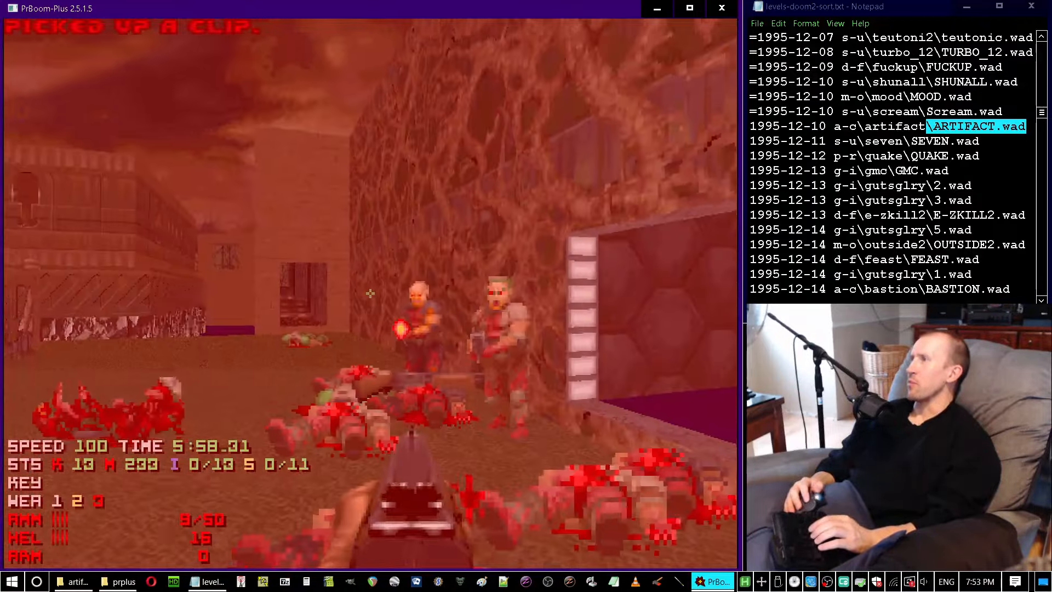